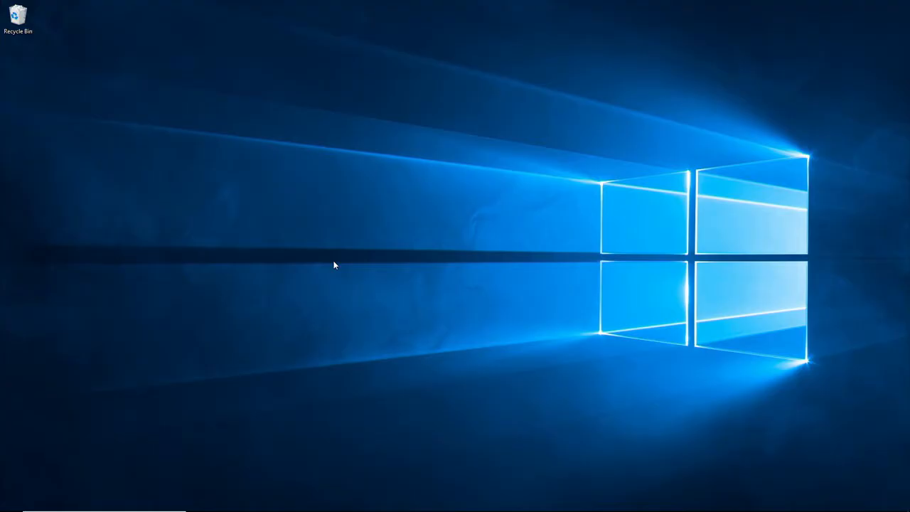
Bring up the Win+X quick link menu and reach Apps and Features from it
key(ctrl+win+enter)
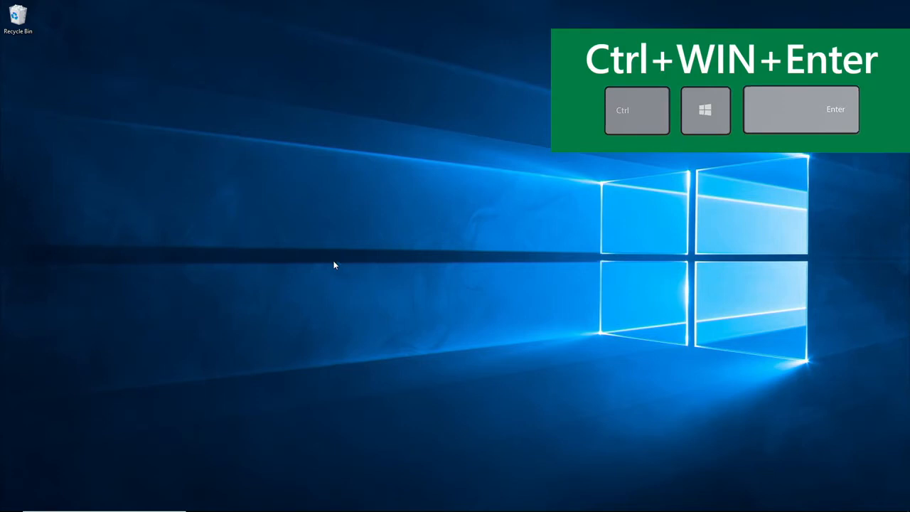
key(Win+x)
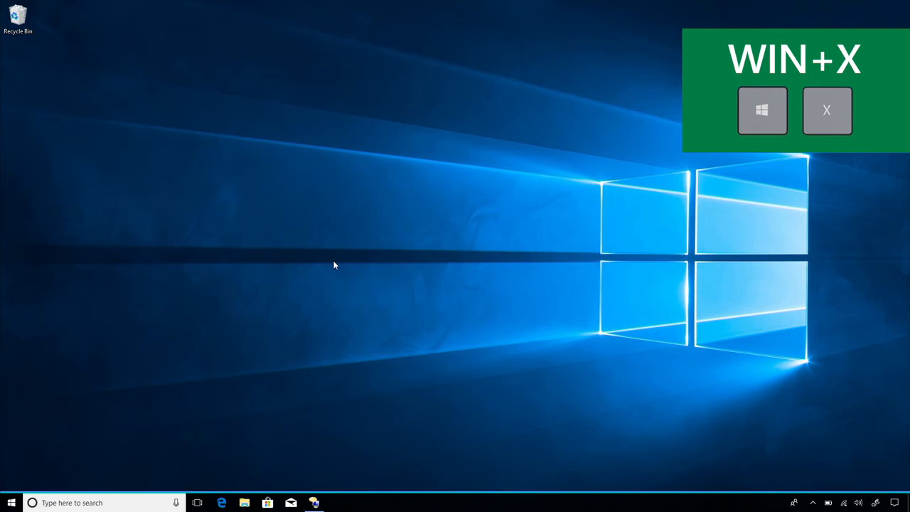
key(Win+x)
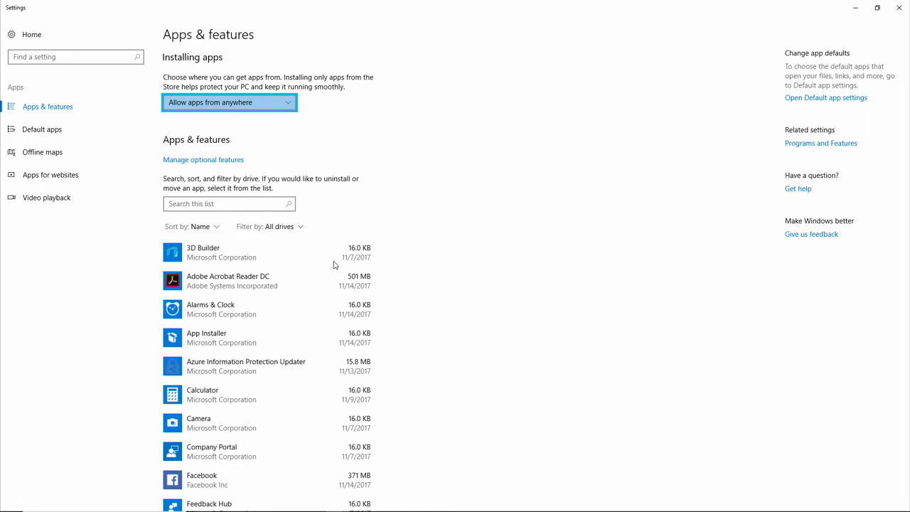
Search the installed apps list for 'Microsoft Office' to isolate Office 365 ProPlus
click(229, 204)
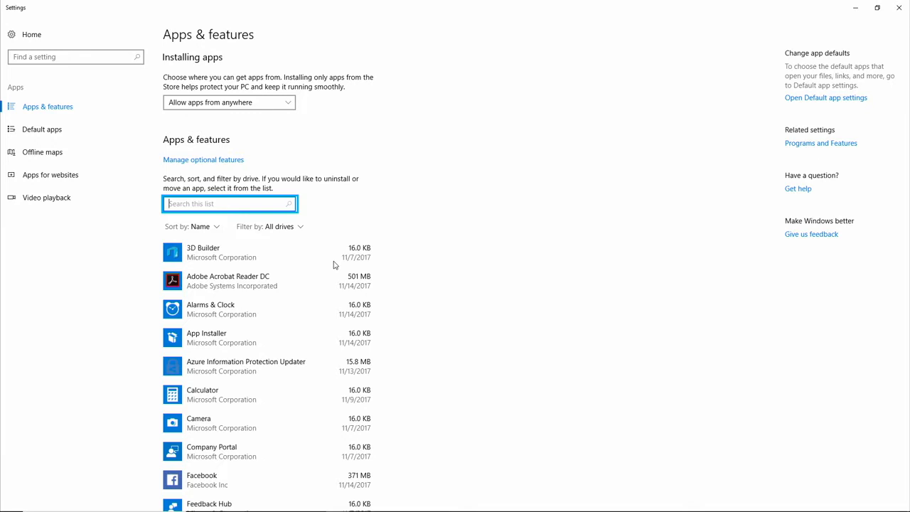
text(Mc)
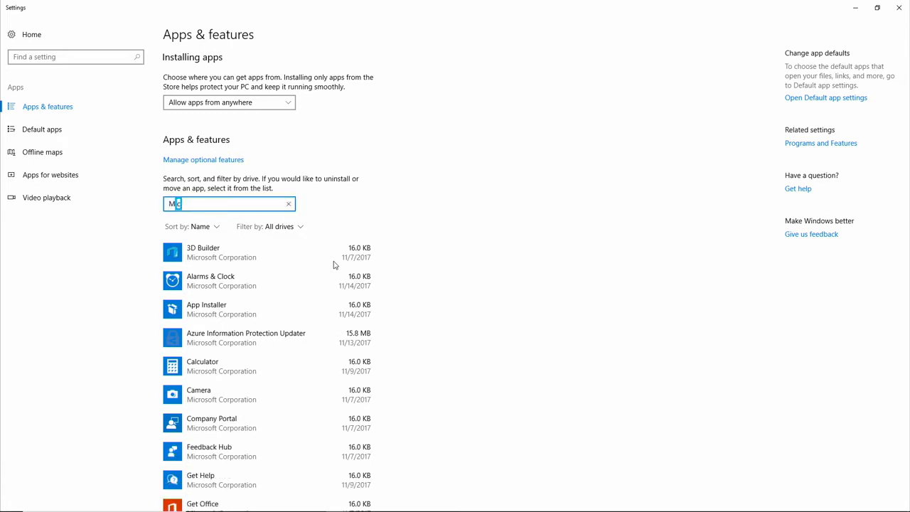
text(icrosoft)
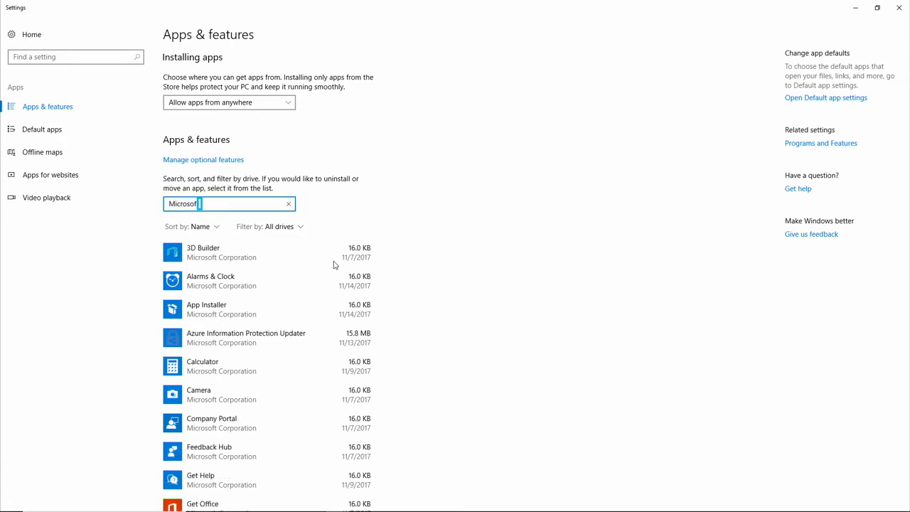
text(Off)
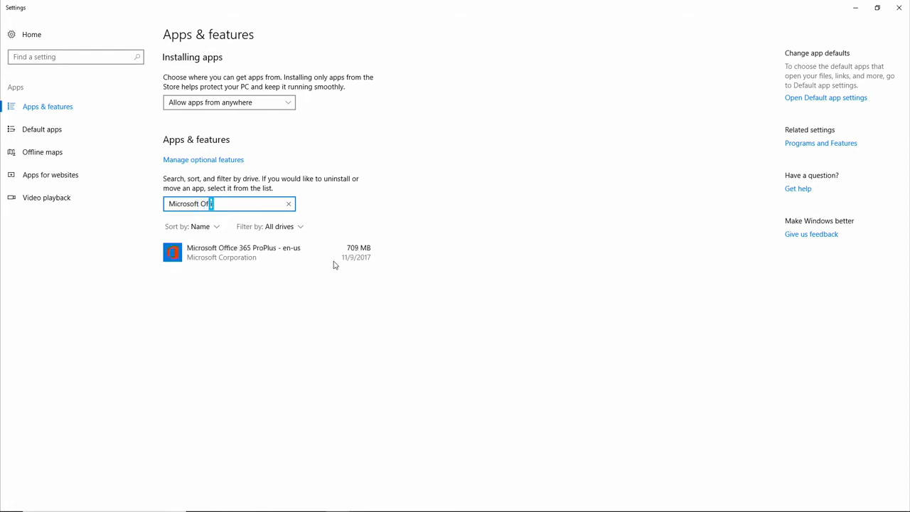
text(ce)
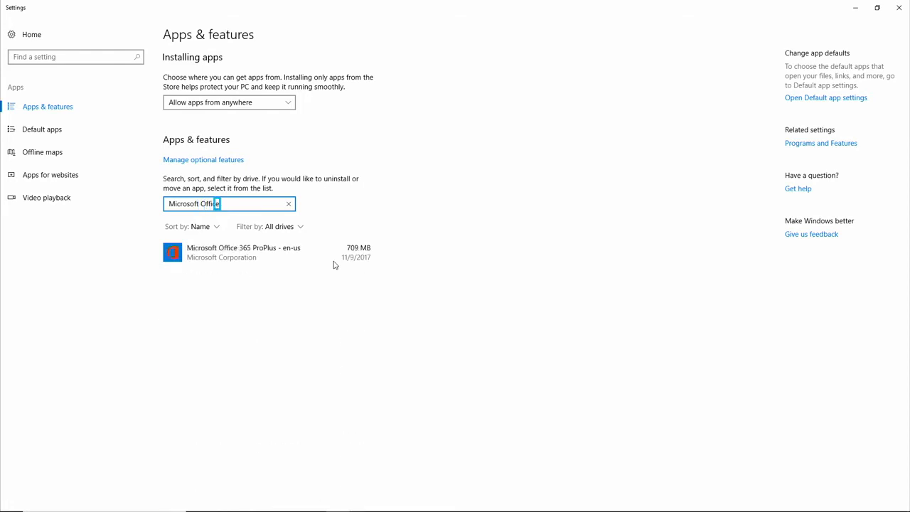
Select the Microsoft Office 365 ProPlus entry and choose Modify
click(243, 253)
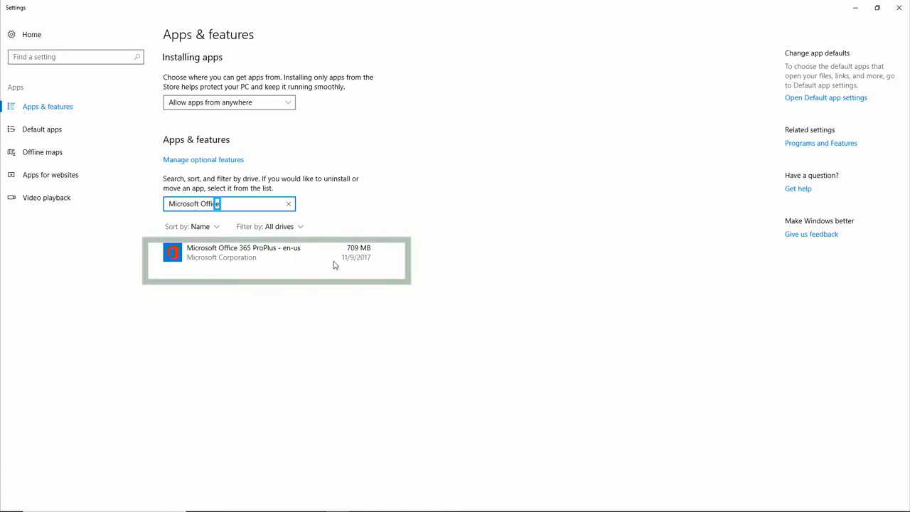
click(268, 253)
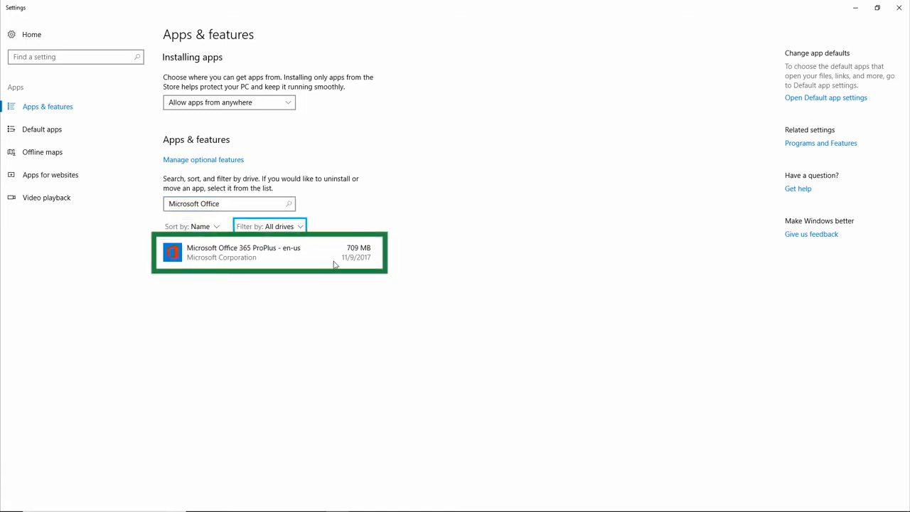
click(269, 253)
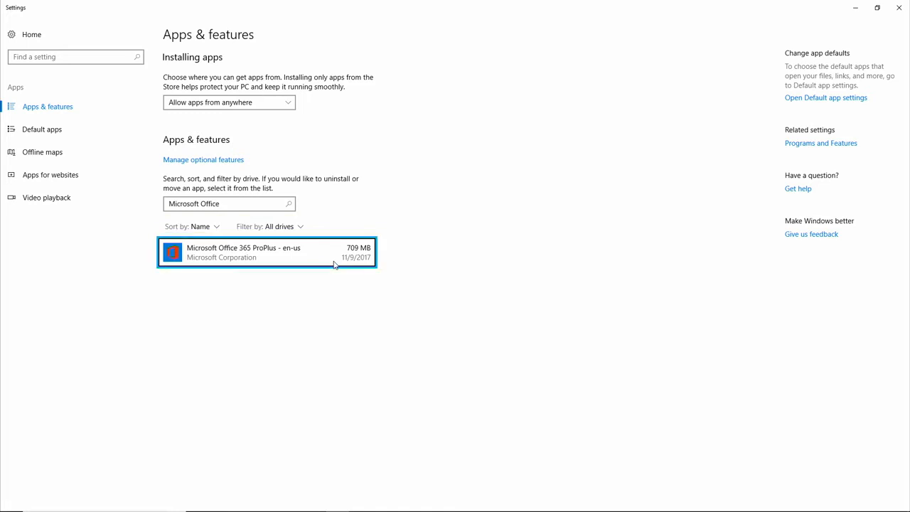
click(267, 252)
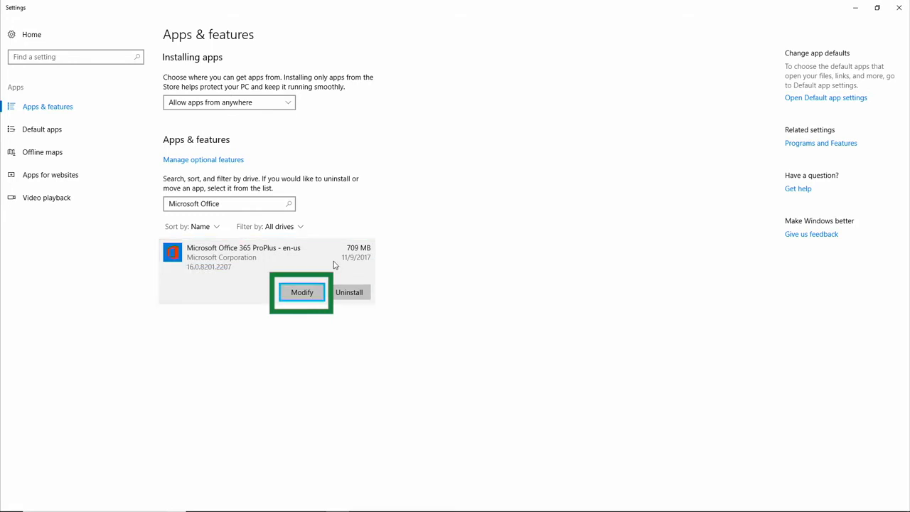
click(302, 293)
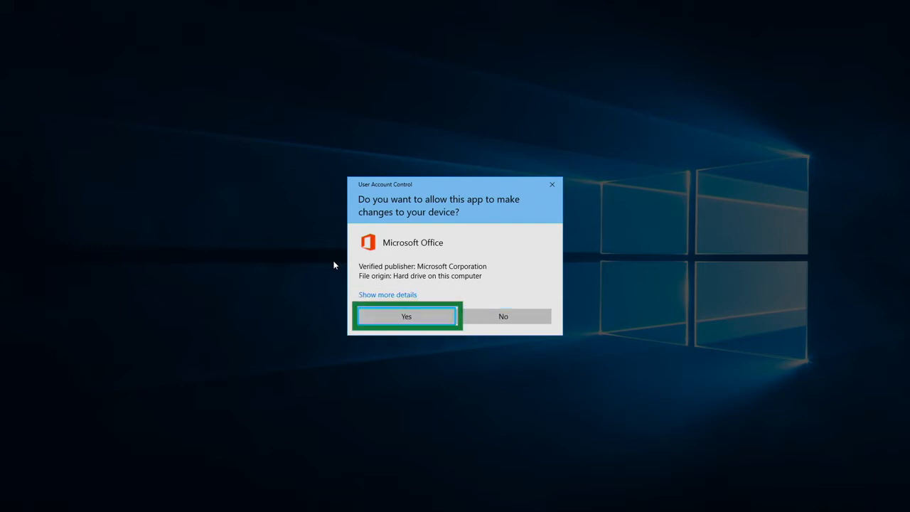
Accept the User Account Control prompt for Microsoft Office with Yes
click(407, 315)
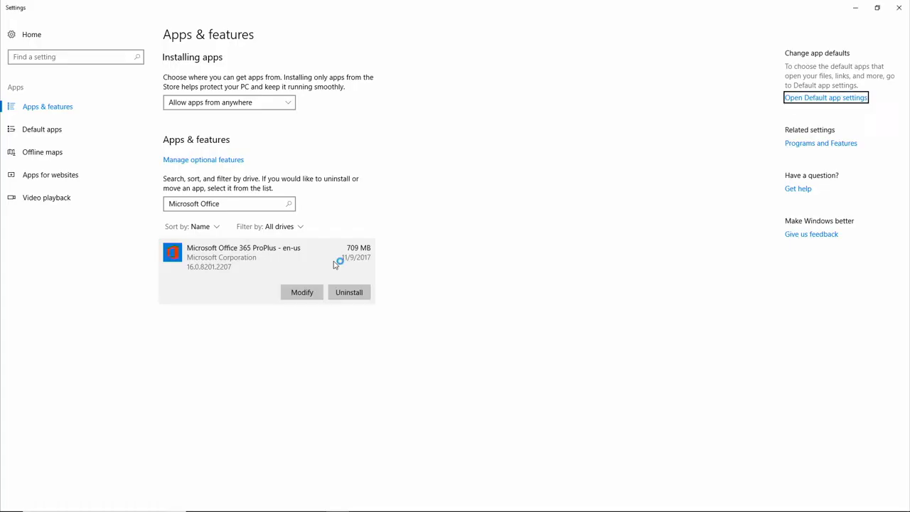
Choose Online Repair, confirm it, and let the repair begin step 1 of 4
click(301, 292)
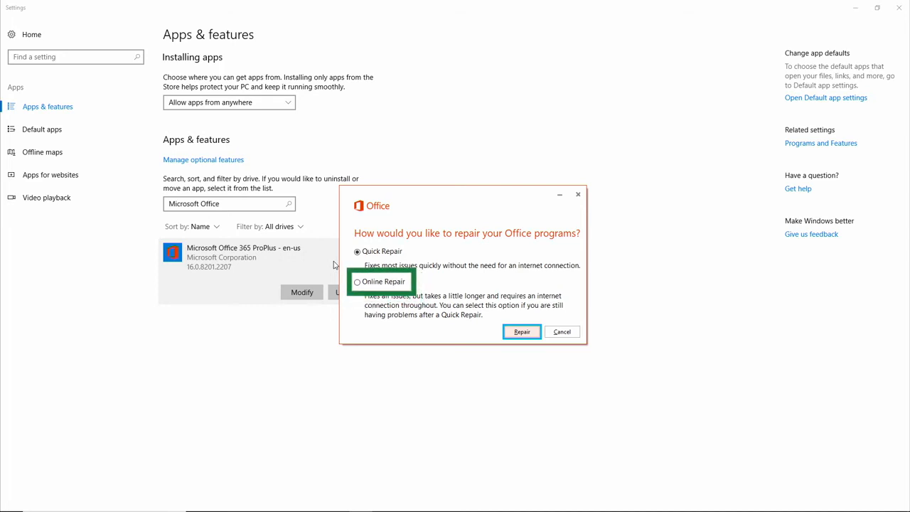
click(357, 250)
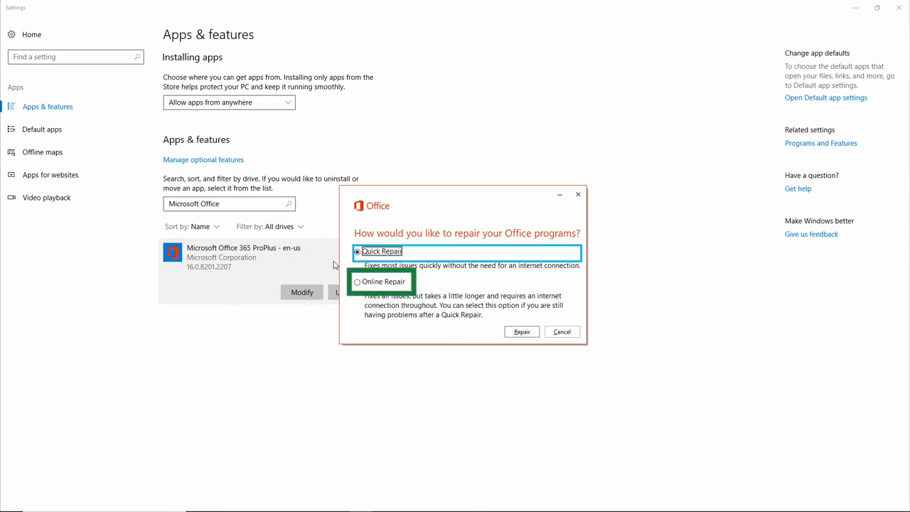
click(357, 281)
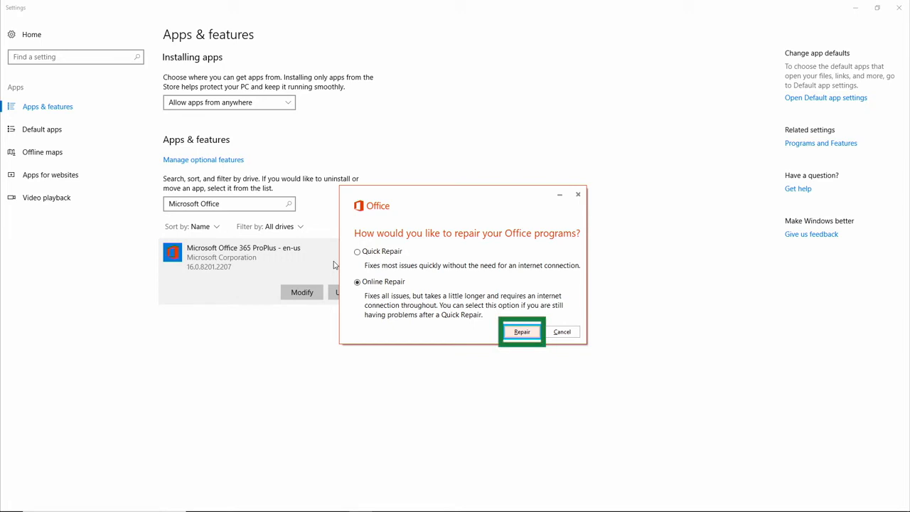
click(522, 332)
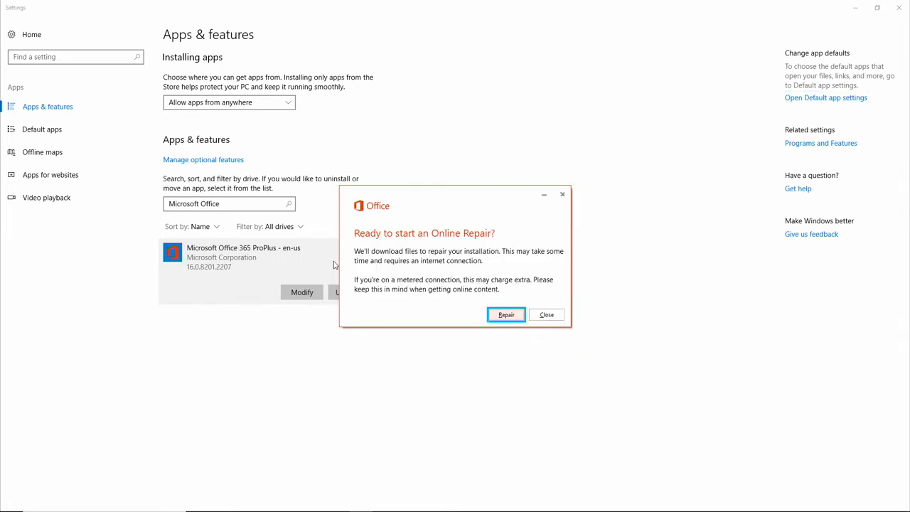
click(507, 314)
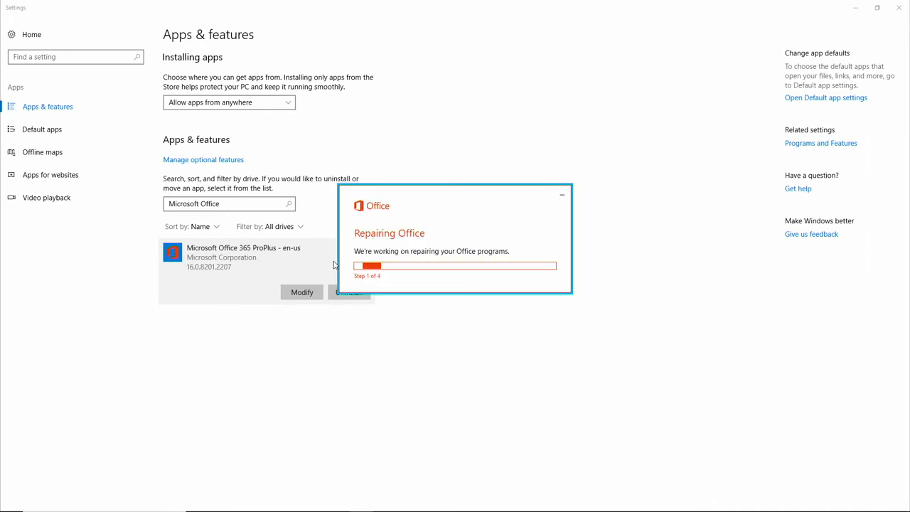